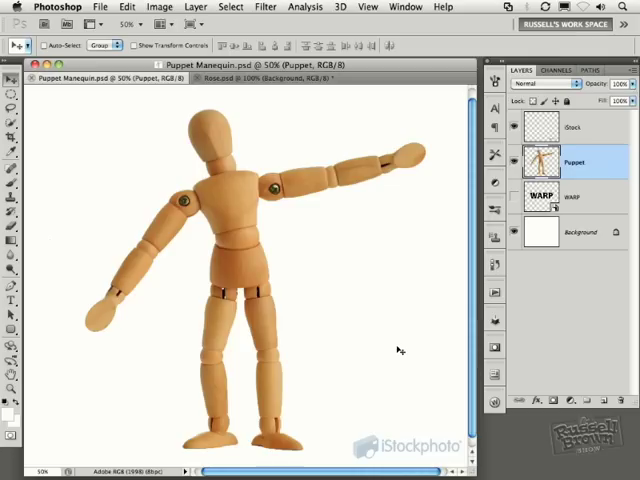
- Briefly enter Liquify on the mannequin and leave it unchanged
left_click(266, 8)
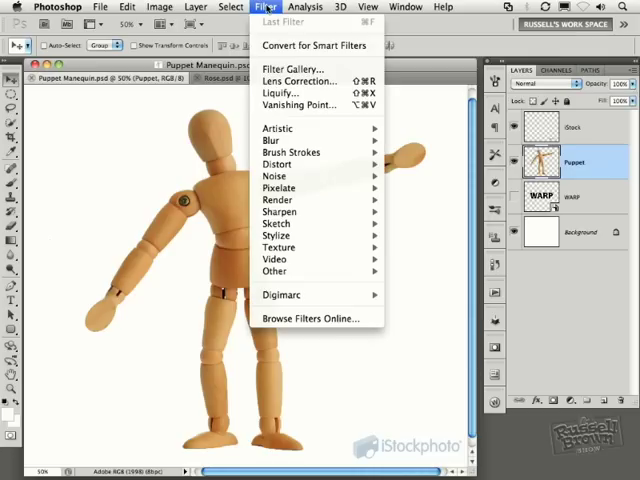
mouse_move(284, 116)
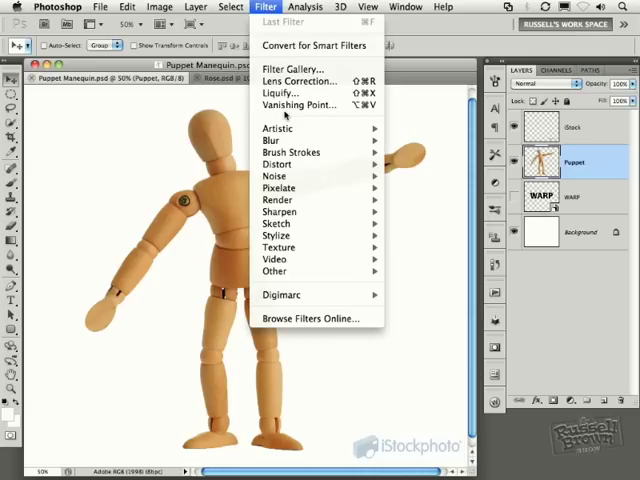
left_click(280, 92)
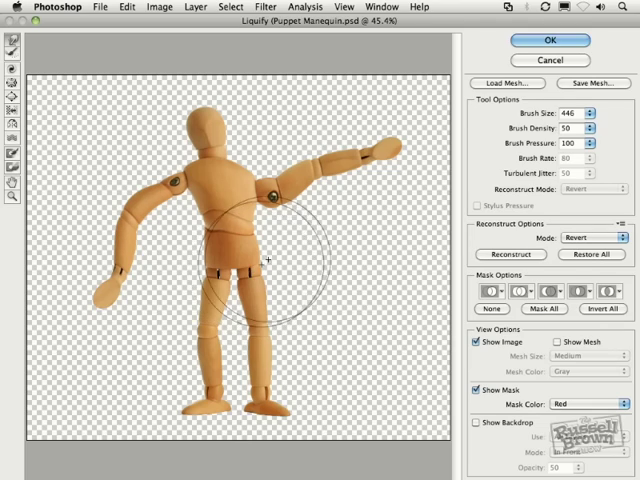
left_click(548, 40)
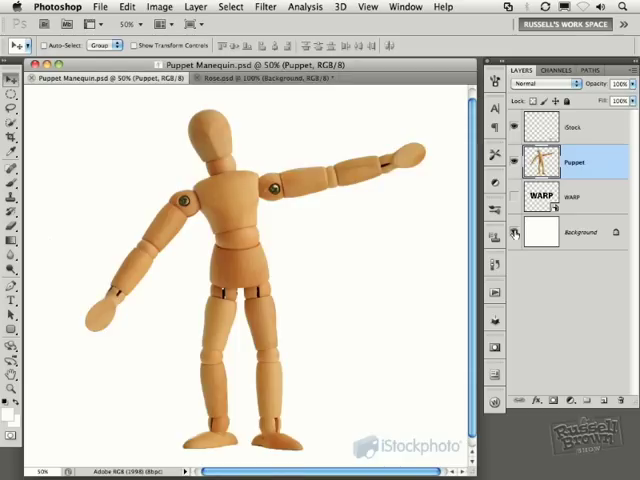
left_click(516, 232)
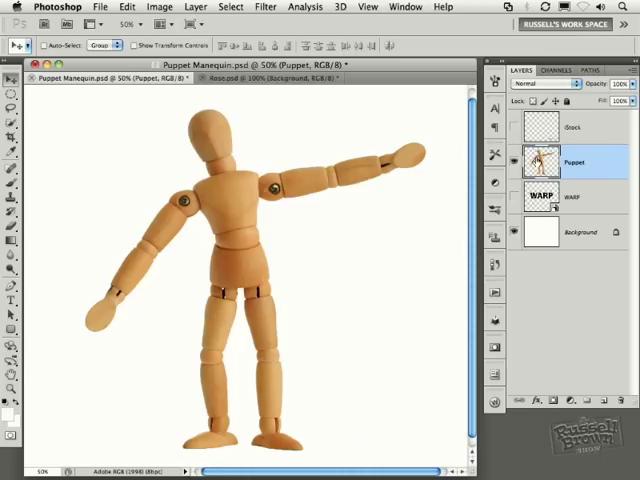
mouse_move(540, 162)
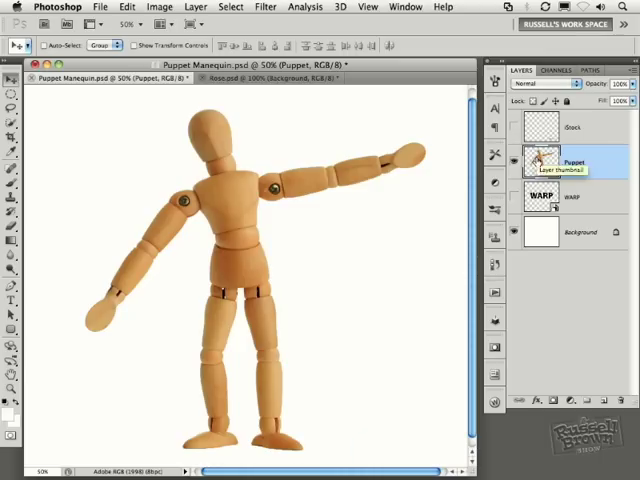
- Start Puppet Warp on the Puppet layer so the mesh covers the mannequin
left_click(128, 8)
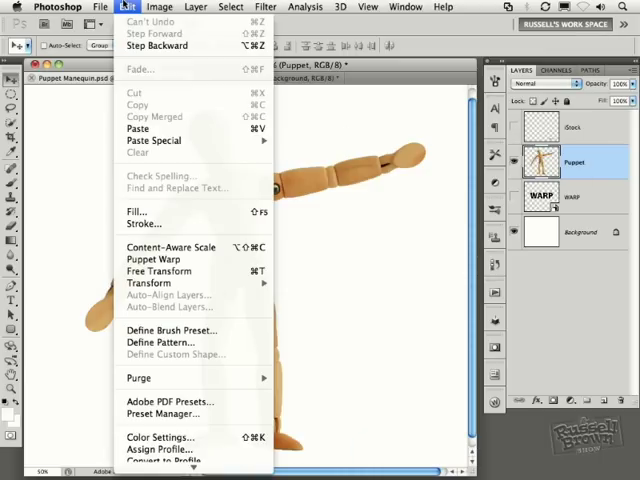
mouse_move(154, 260)
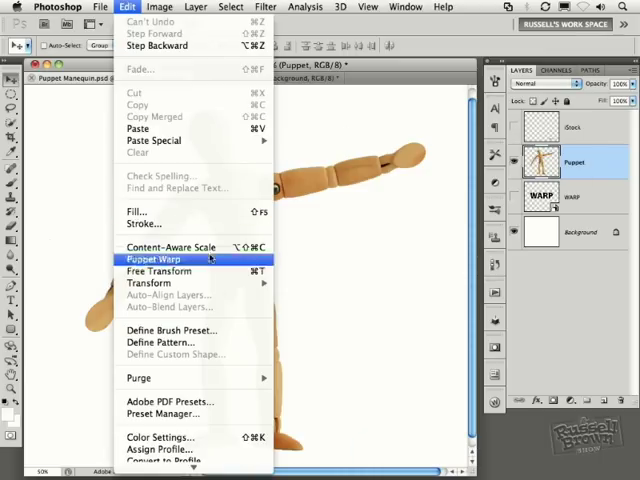
mouse_move(212, 264)
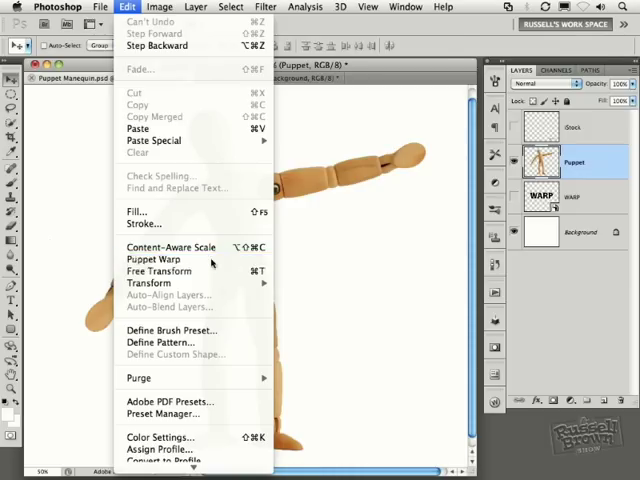
left_click(156, 260)
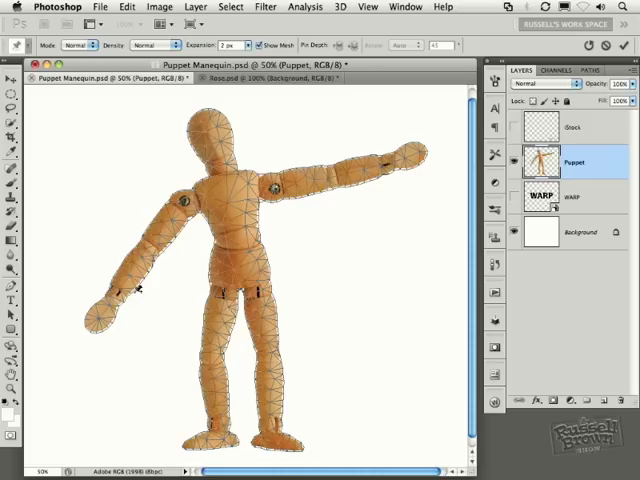
mouse_move(298, 436)
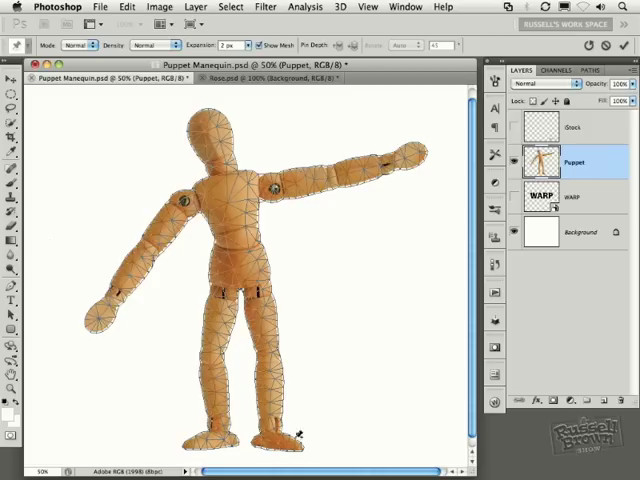
mouse_move(436, 144)
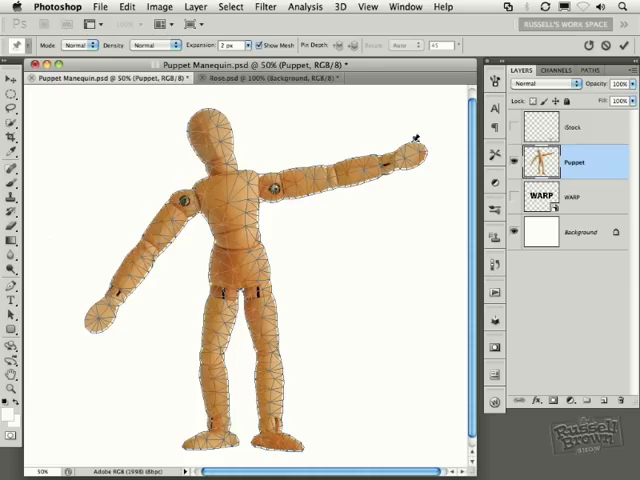
left_click(248, 46)
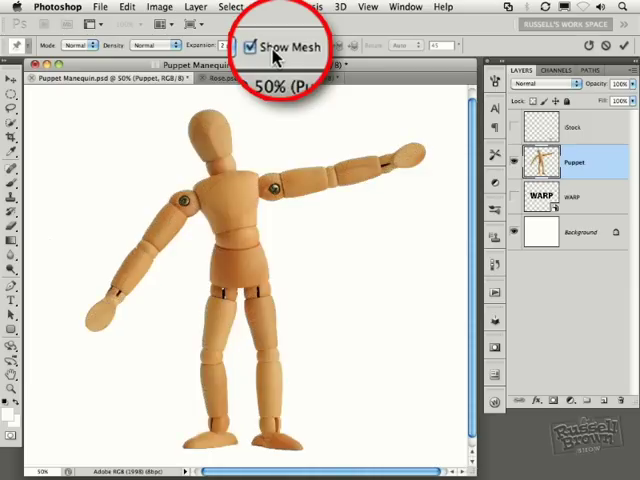
left_click(248, 46)
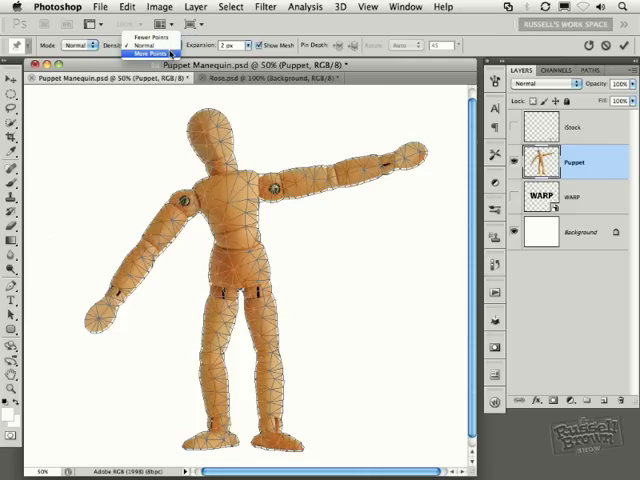
mouse_move(148, 44)
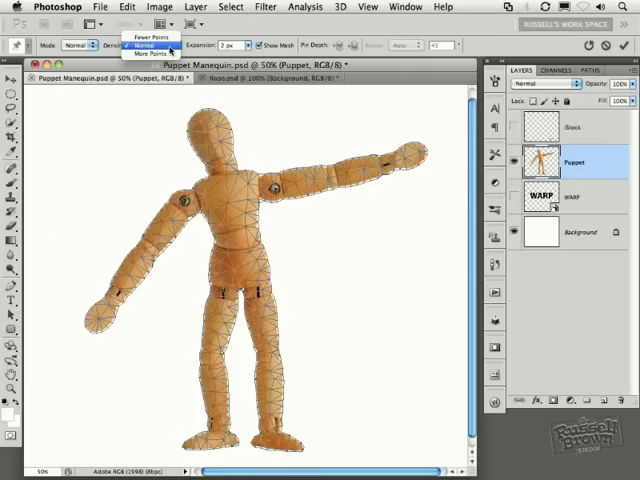
left_click(146, 46)
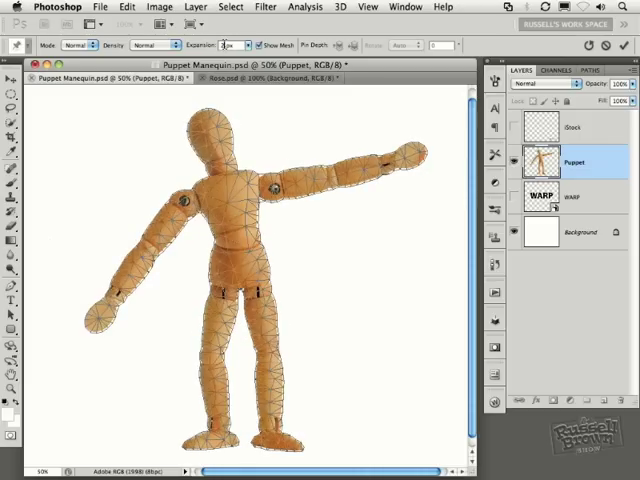
mouse_move(224, 44)
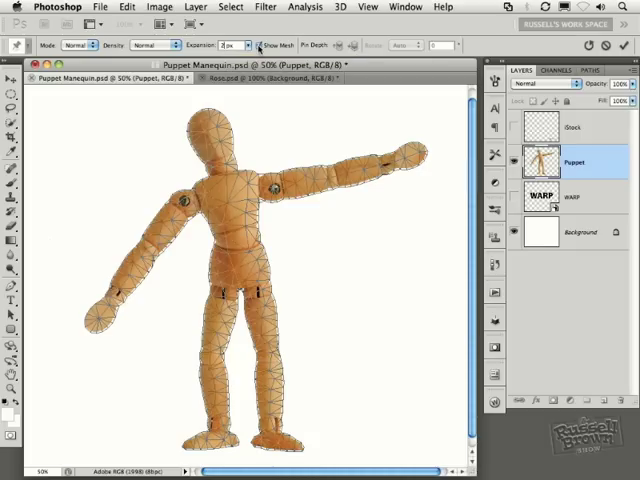
- Turn off Show Mesh and drop a pin on a mannequin joint
left_click(256, 44)
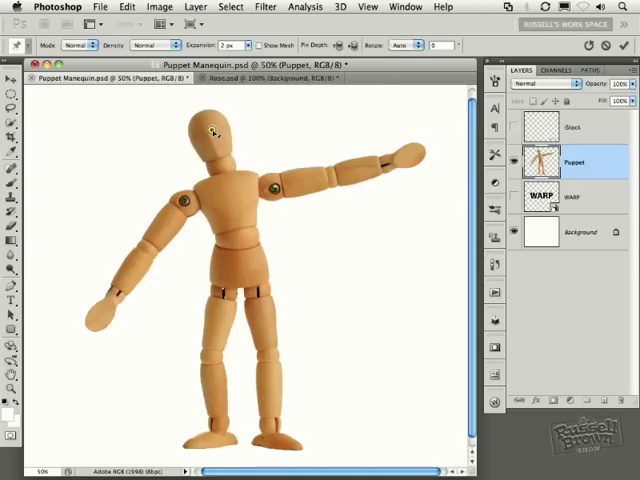
left_click(340, 168)
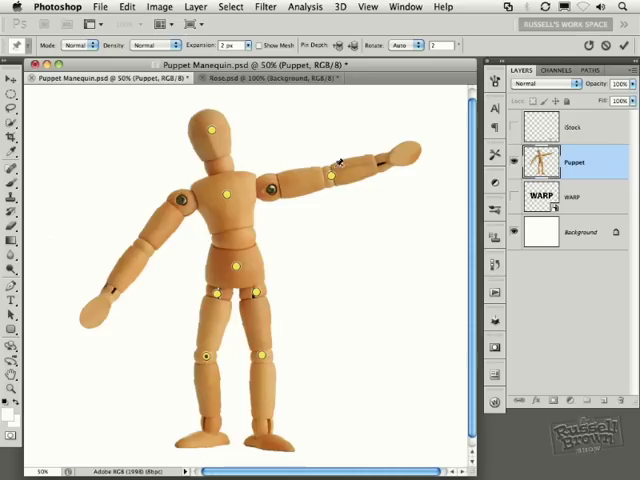
- Swing the raised arm down to the side and back up
left_click_drag(332, 172, 324, 228)
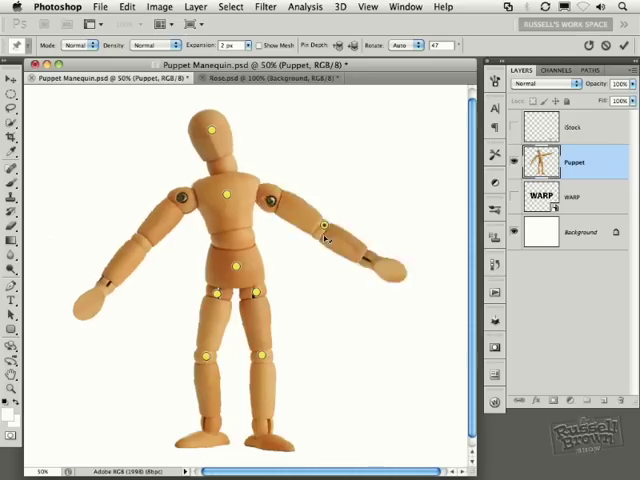
left_click_drag(324, 224, 318, 168)
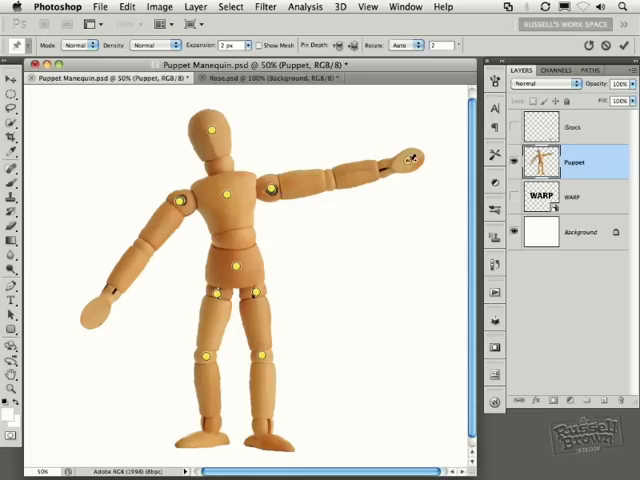
- Drag the hand pin to bend the outstretched arm upward above the head
left_click_drag(410, 160, 384, 280)
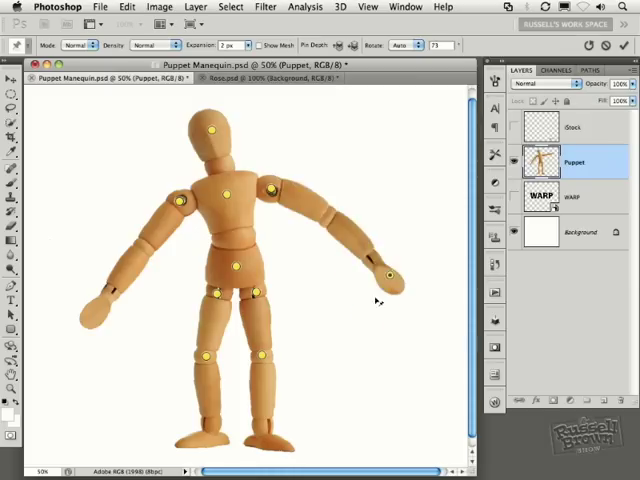
left_click_drag(388, 276, 356, 116)
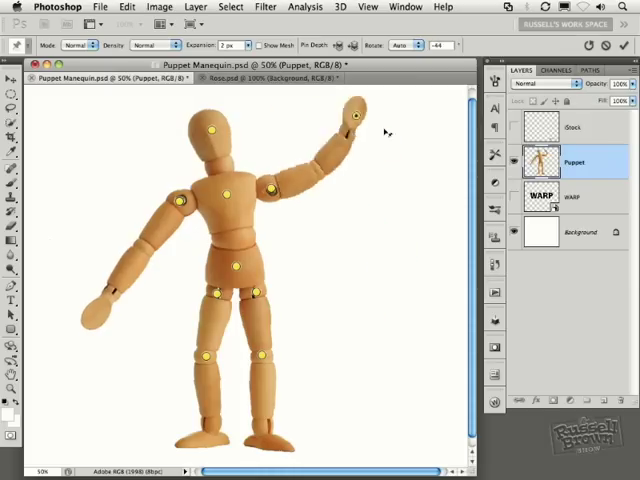
left_click_drag(352, 116, 428, 304)
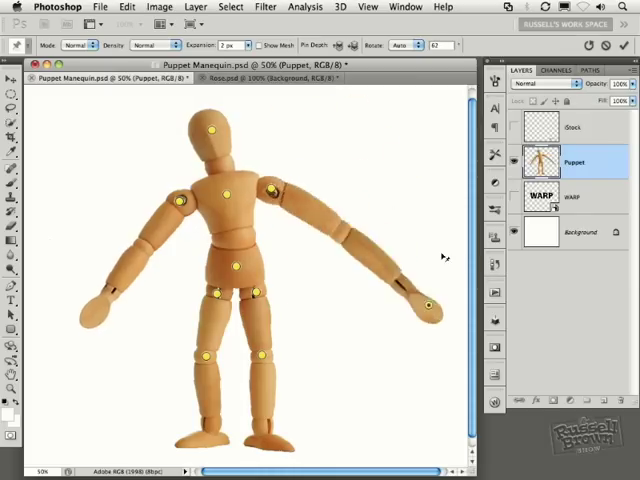
left_click_drag(430, 304, 360, 112)
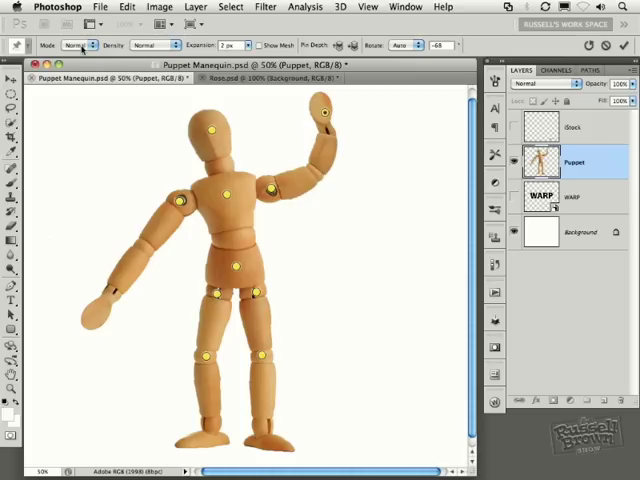
mouse_move(80, 44)
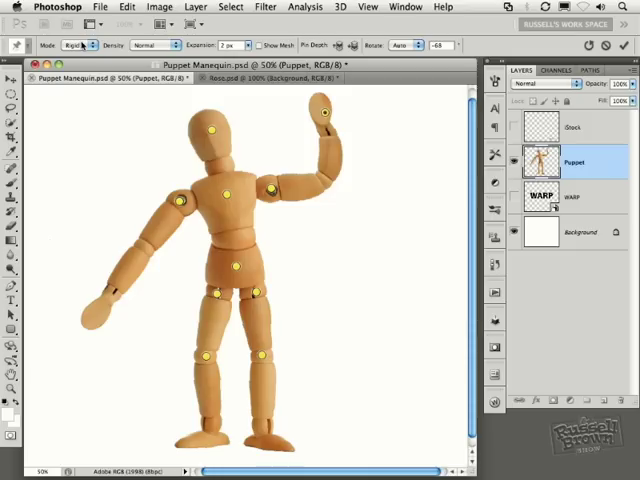
- Switch to Distort mode, stretch the arm, then leave it reaching diagonally up and out
left_click(78, 44)
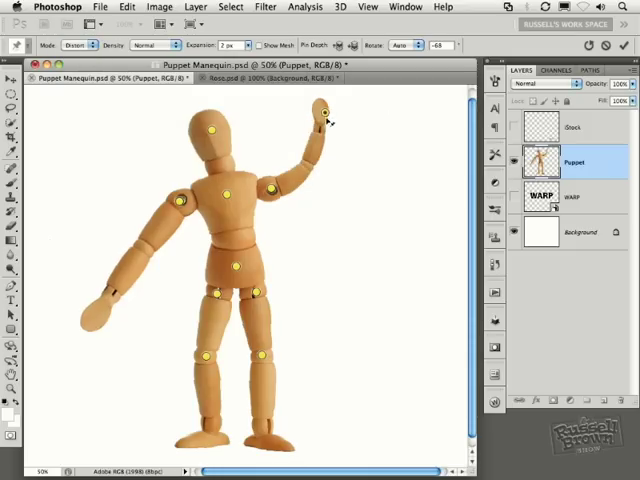
left_click_drag(320, 110, 320, 150)
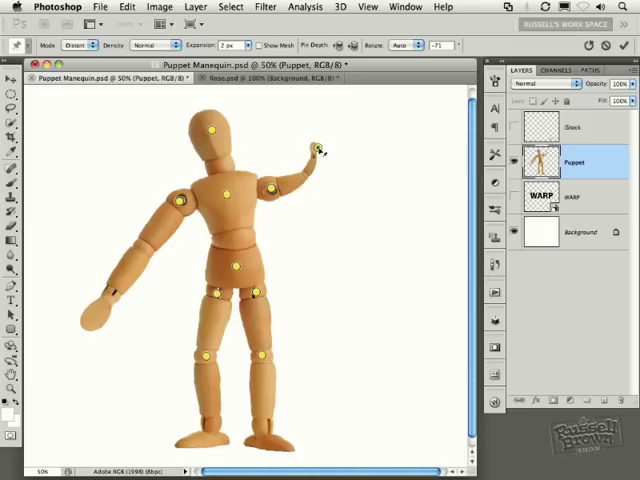
left_click_drag(320, 150, 412, 126)
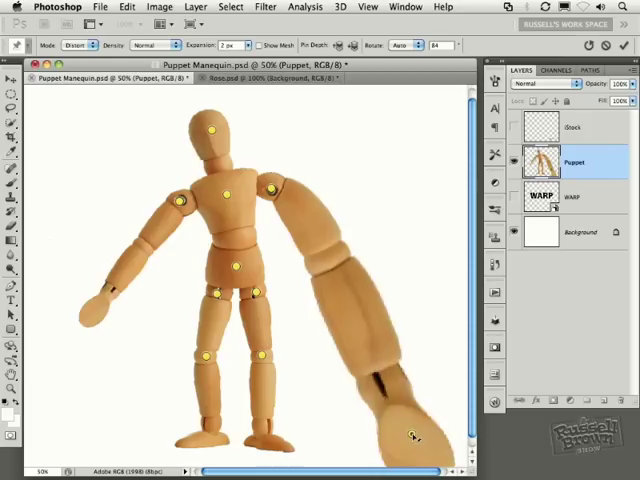
left_click_drag(408, 432, 350, 196)
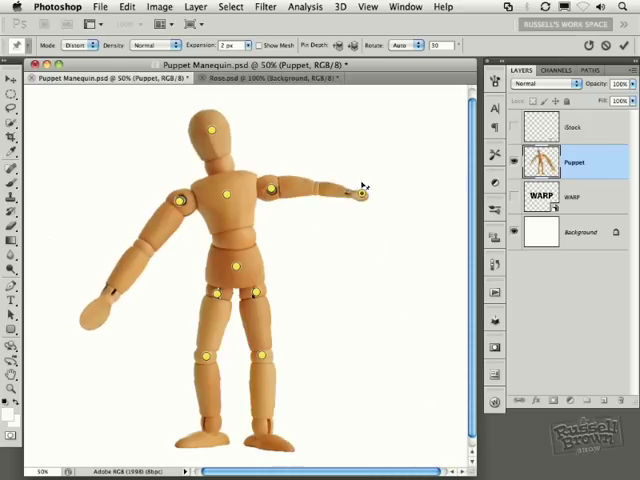
left_click_drag(350, 196, 376, 140)
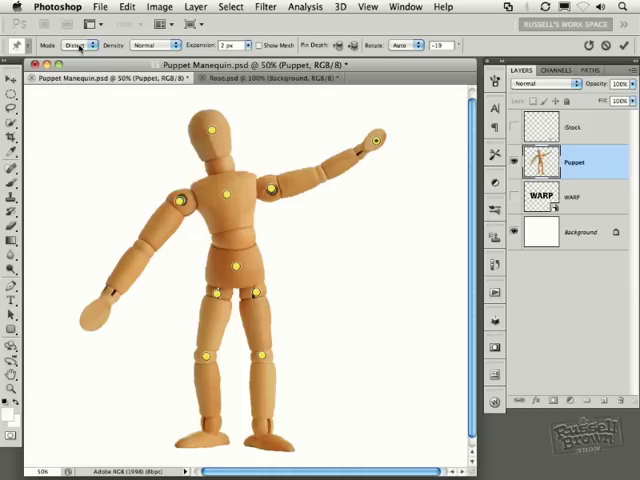
mouse_move(78, 44)
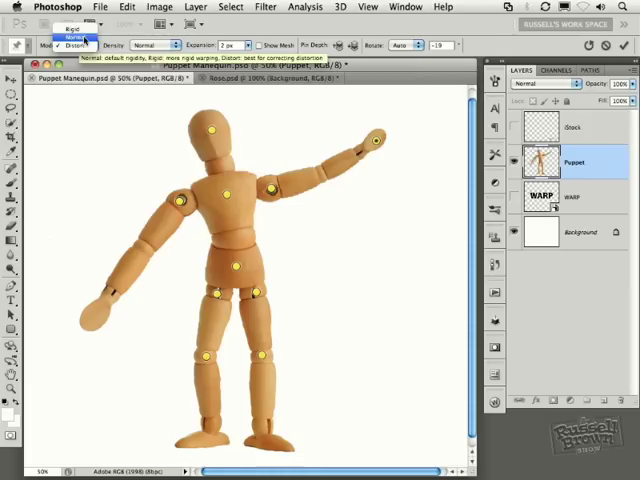
left_click(70, 32)
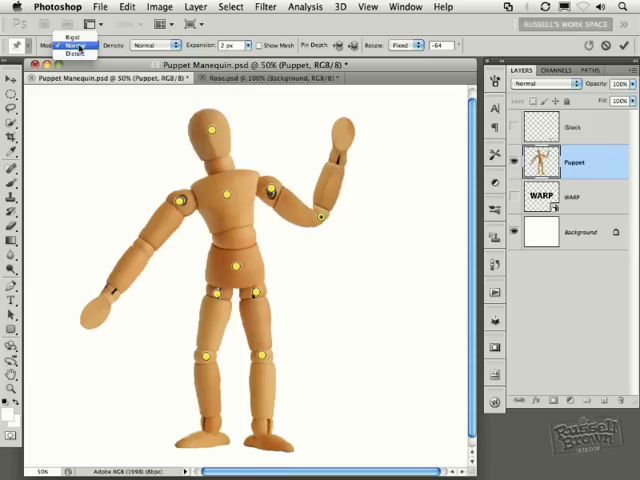
mouse_move(70, 54)
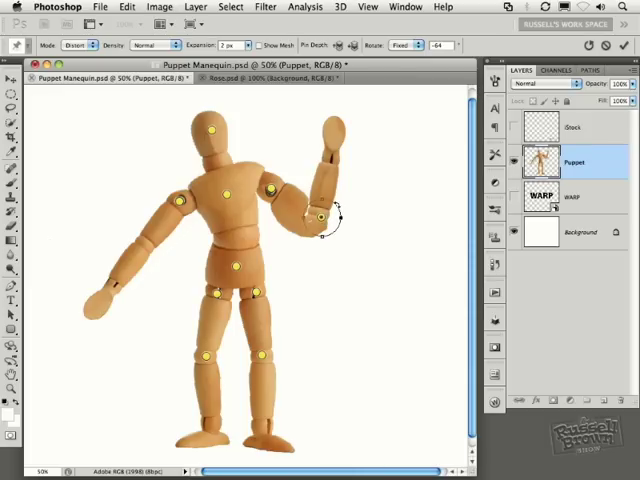
- Rotate the forearm around the elbow pin with the rotation circle
left_click_drag(336, 210, 356, 232)
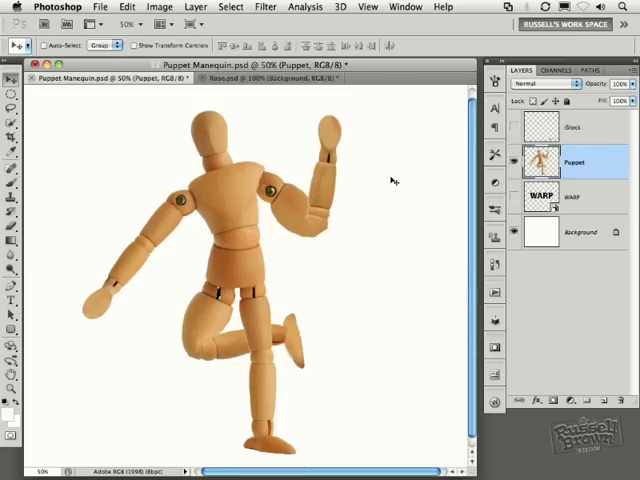
mouse_move(470, 206)
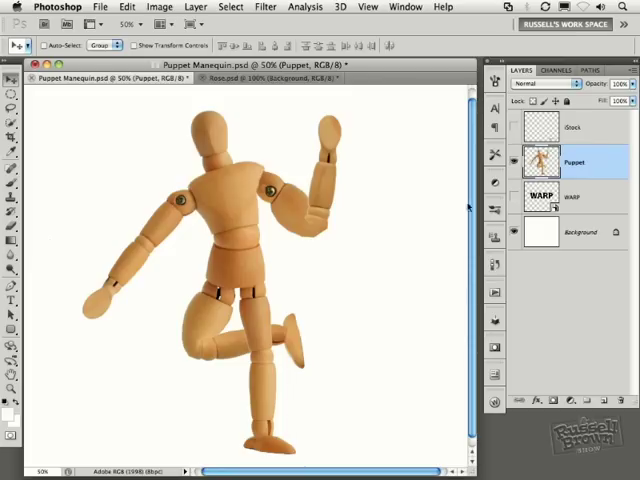
- Hide the Puppet layer, show the WARP layer and rasterize it
left_click(518, 162)
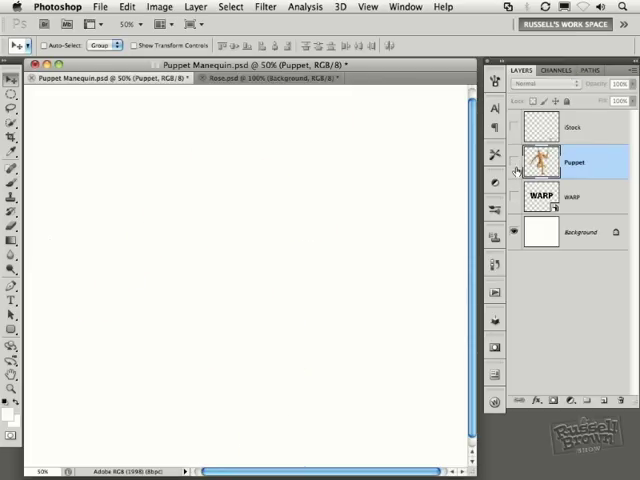
left_click(516, 196)
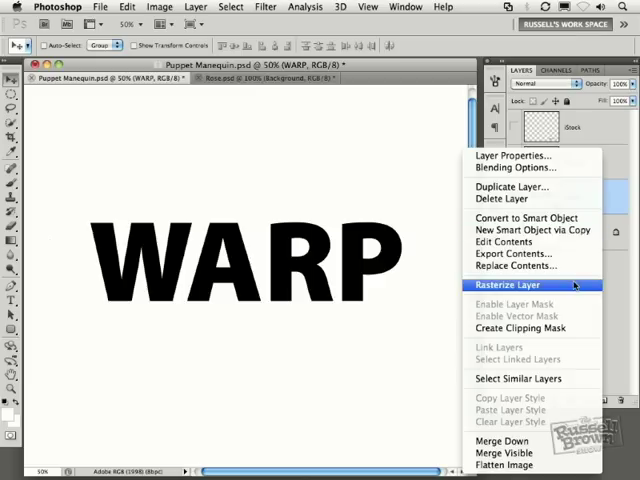
left_click(508, 284)
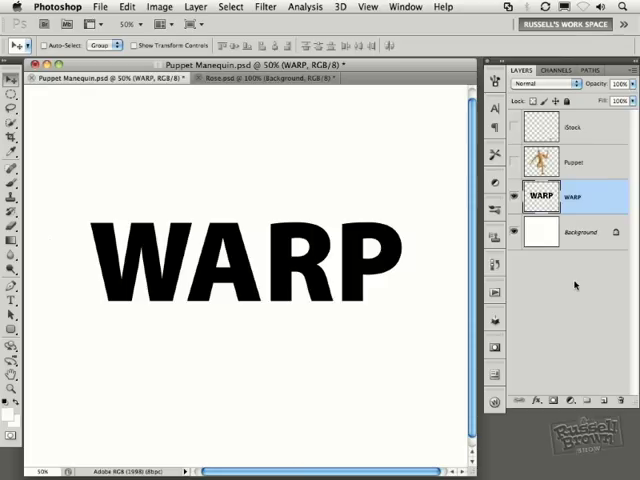
mouse_move(576, 284)
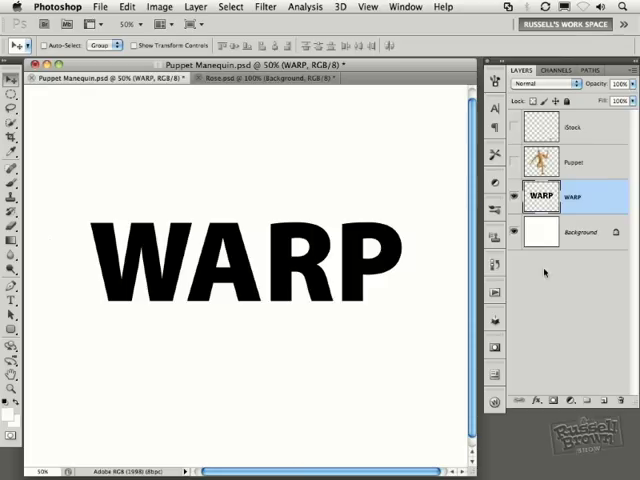
- Start Puppet Warp on the WARP letters and switch its warp mode
left_click(128, 6)
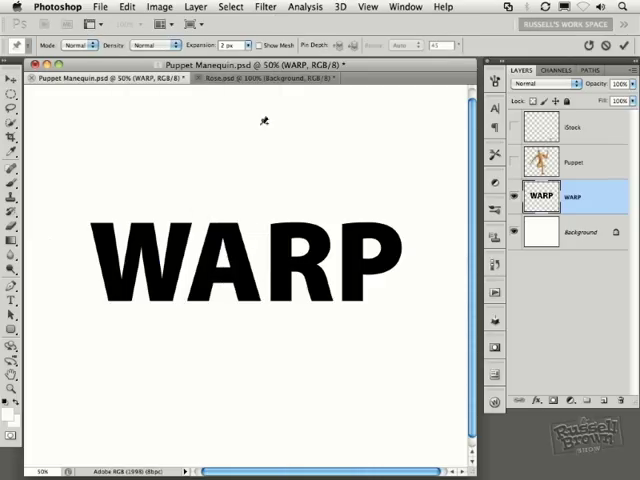
mouse_move(260, 48)
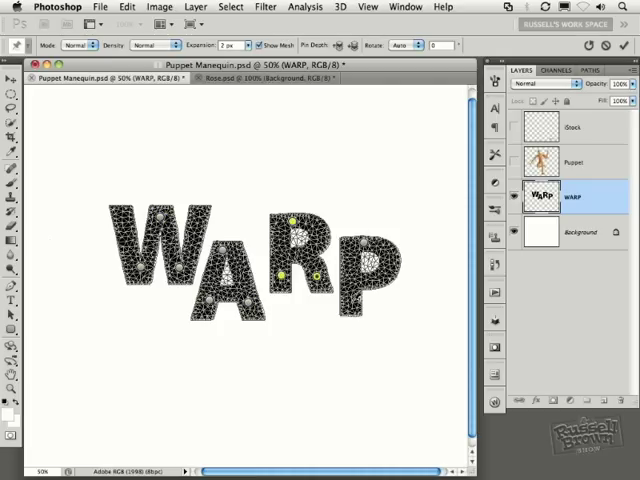
left_click(78, 44)
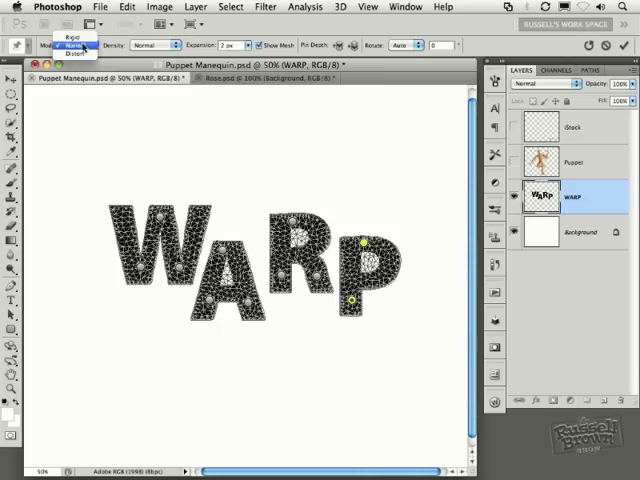
left_click(76, 52)
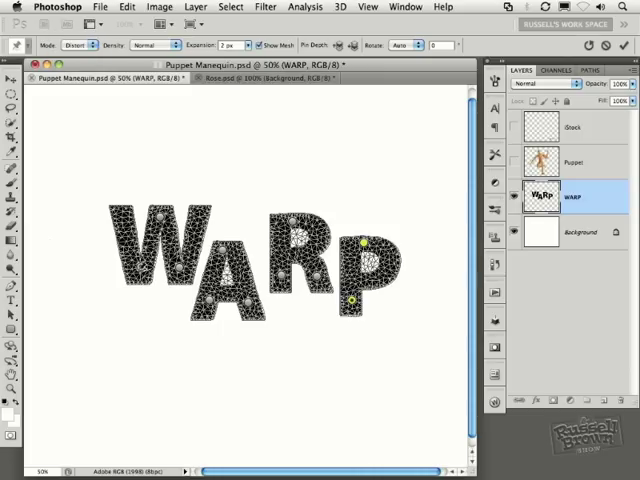